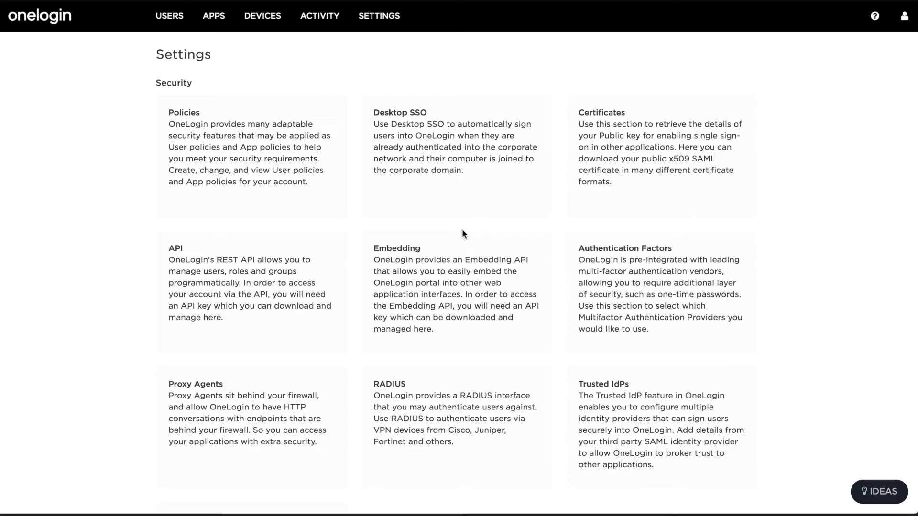
mouse_move(258, 227)
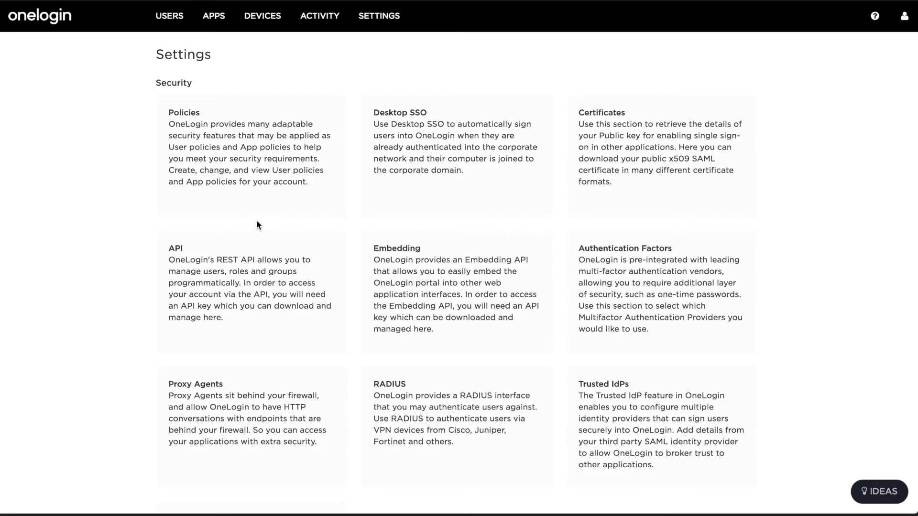
Step: Open the Active Directory entry under Users > Directories to check its connector instance status
left_click(170, 15)
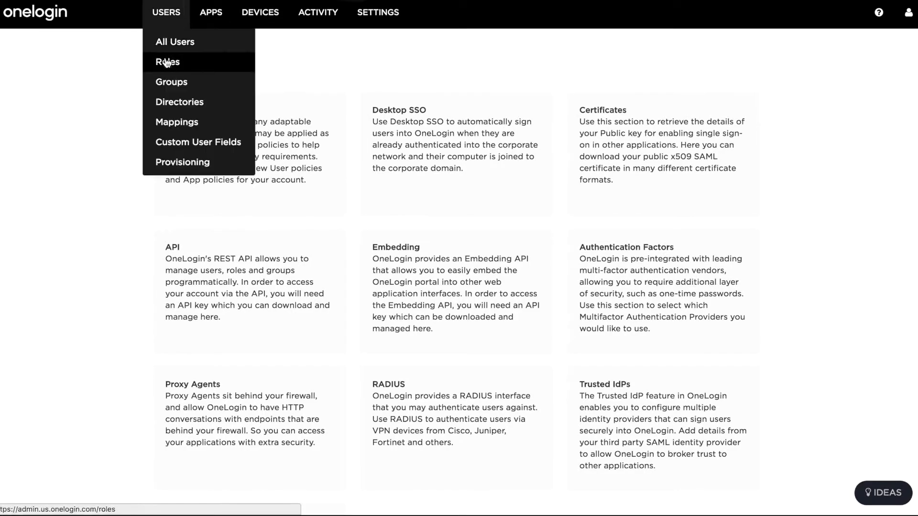
left_click(179, 102)
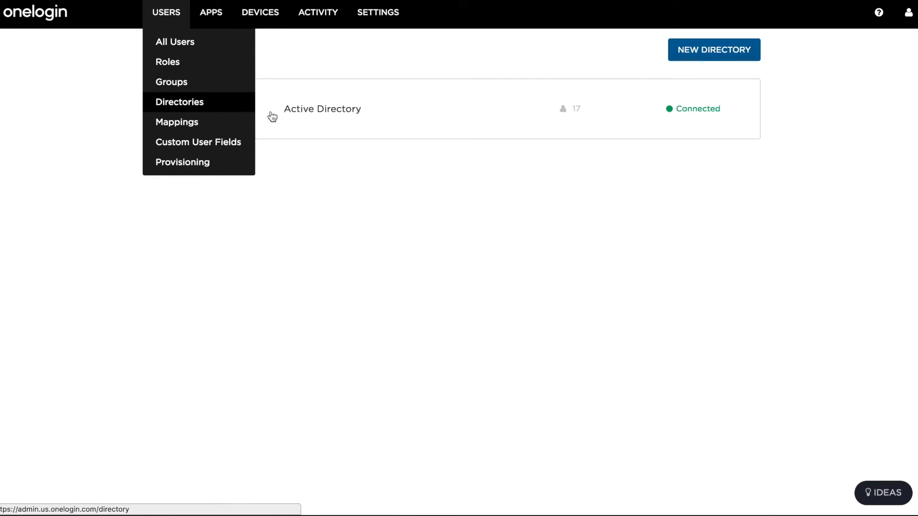
left_click(179, 102)
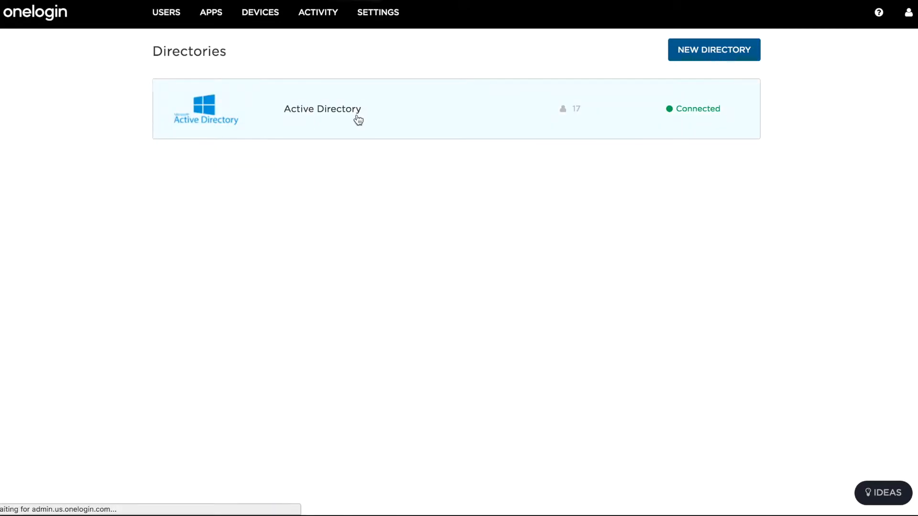
left_click(322, 109)
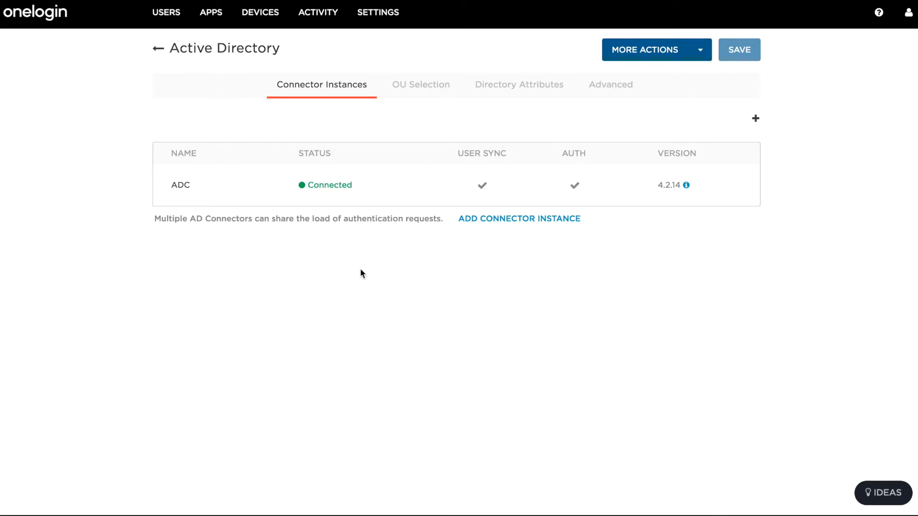
mouse_move(359, 266)
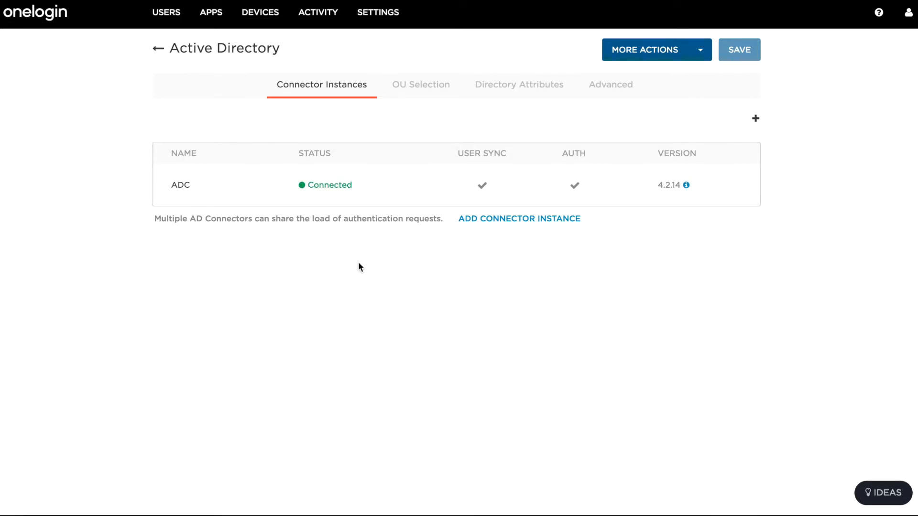
left_click(170, 508)
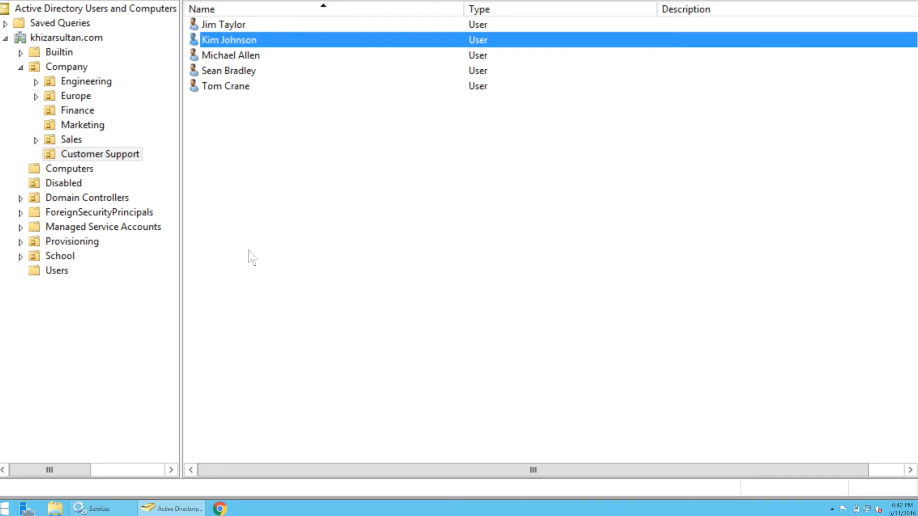
mouse_move(252, 46)
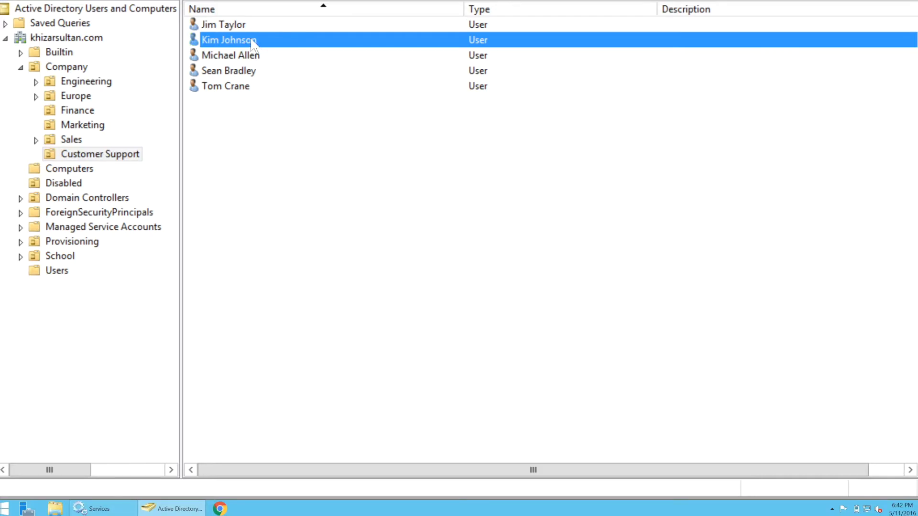
double_click(229, 40)
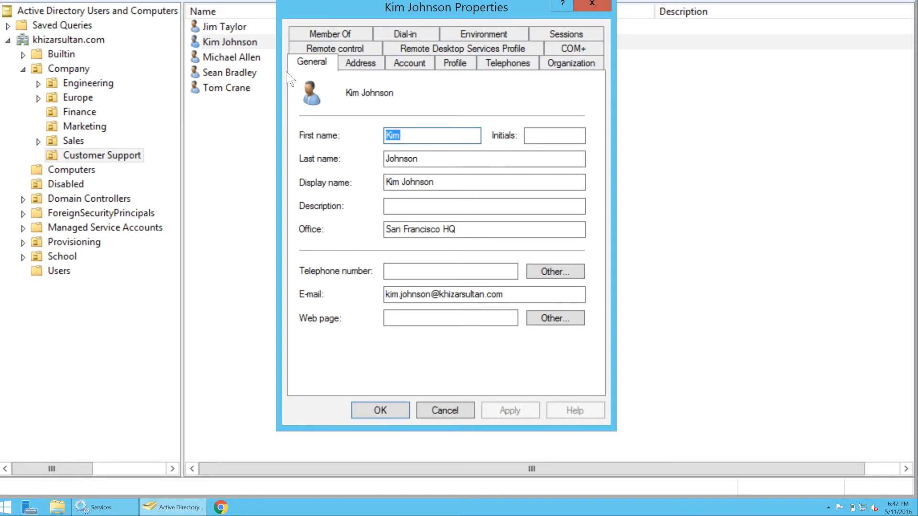
left_click(168, 13)
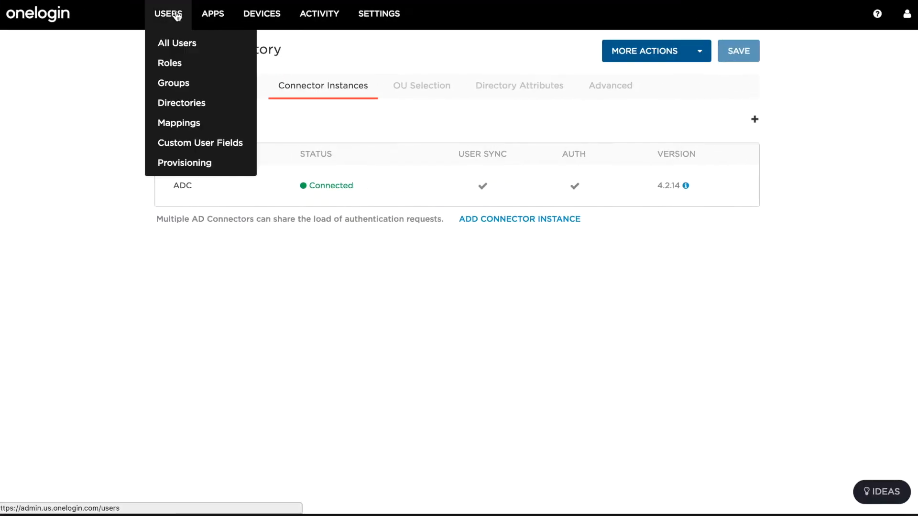
left_click(176, 43)
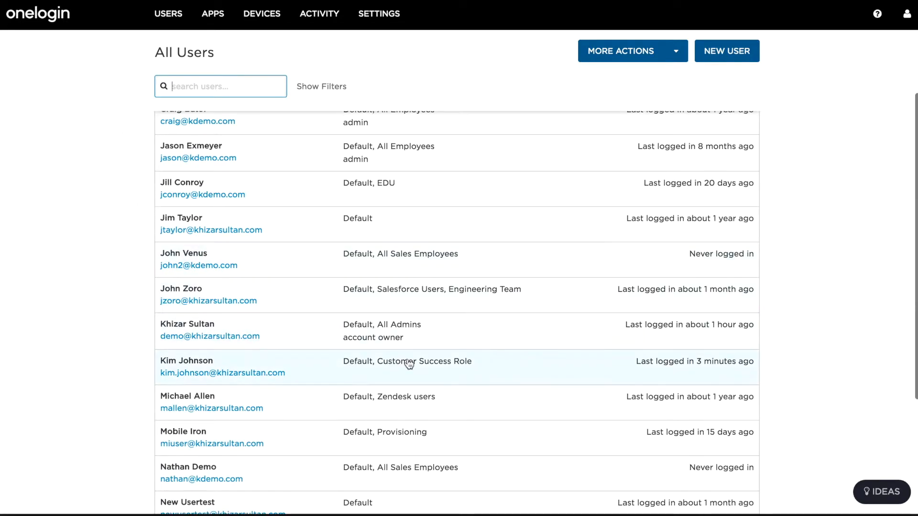
left_click(185, 360)
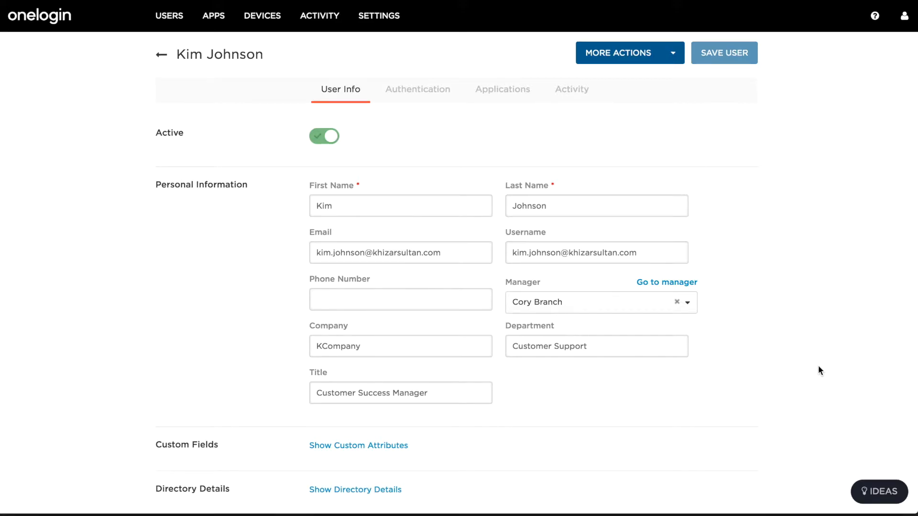
left_click(355, 490)
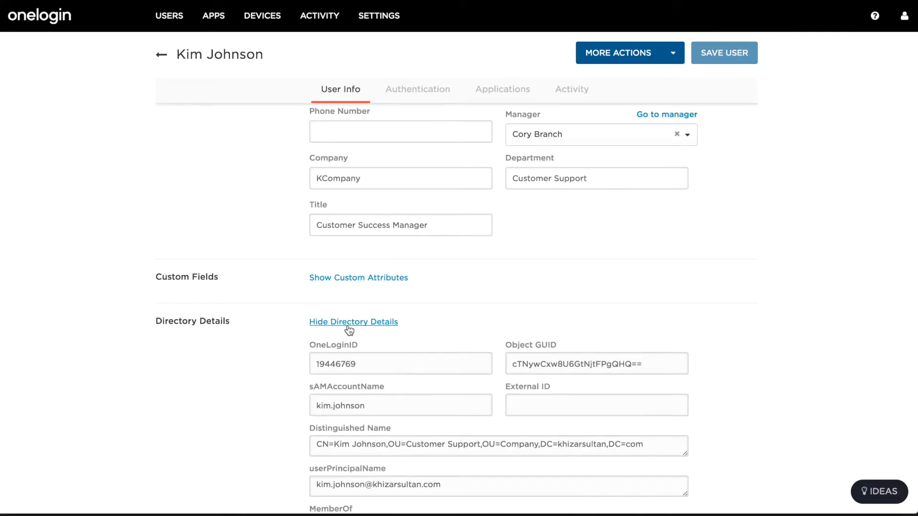
scroll("down", 3)
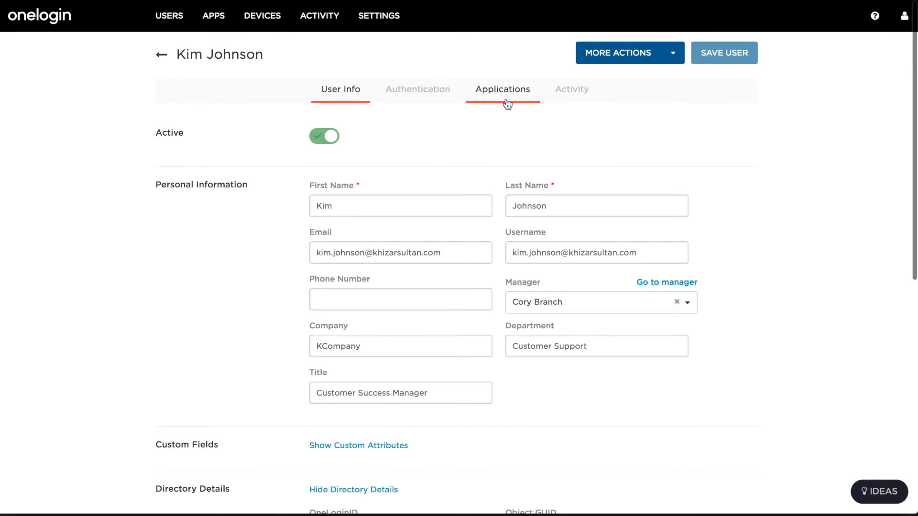
left_click(501, 89)
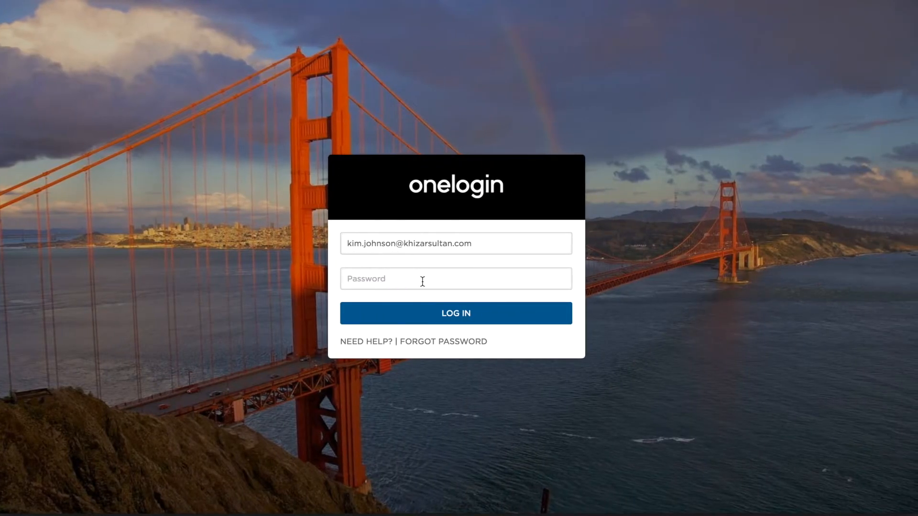
left_click(456, 278)
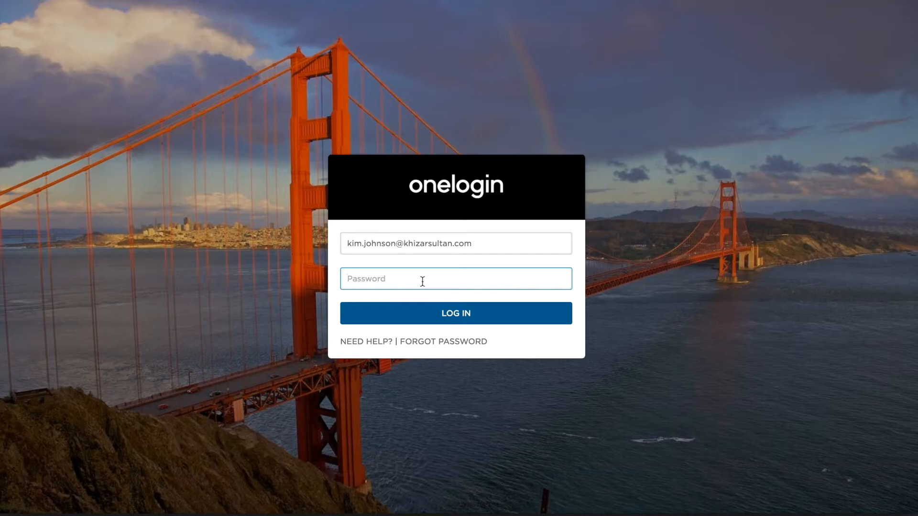
type("•")
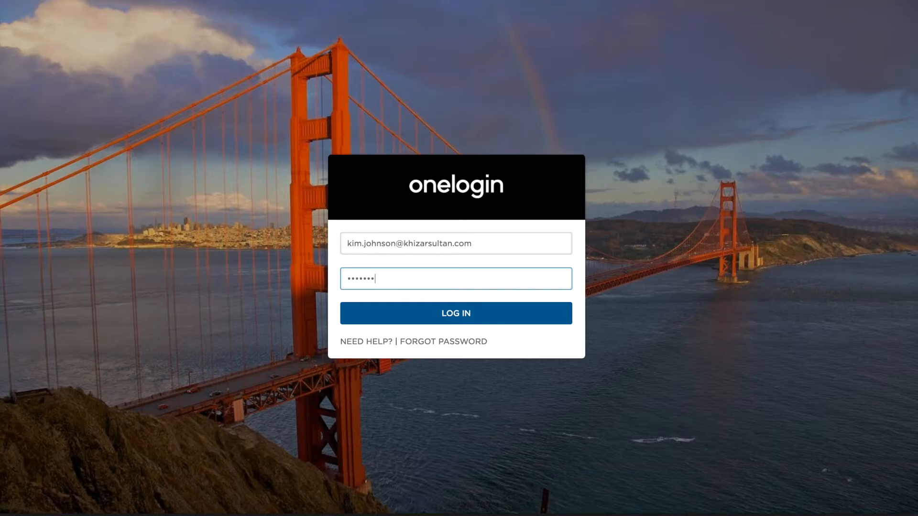
type("••")
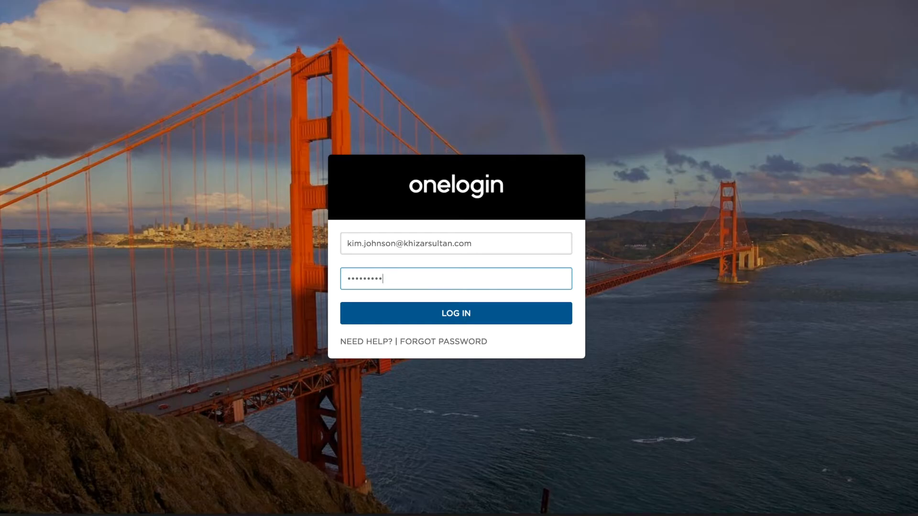
left_click(455, 313)
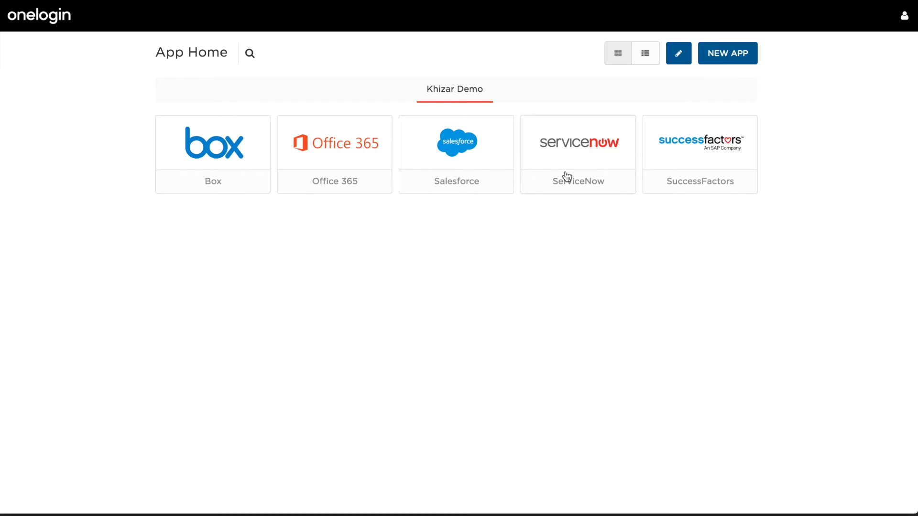
left_click(578, 142)
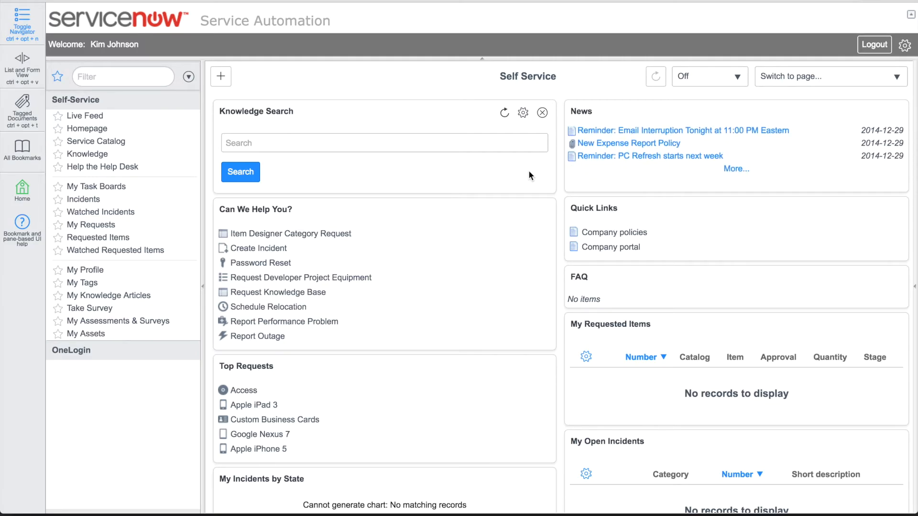
left_click(178, 507)
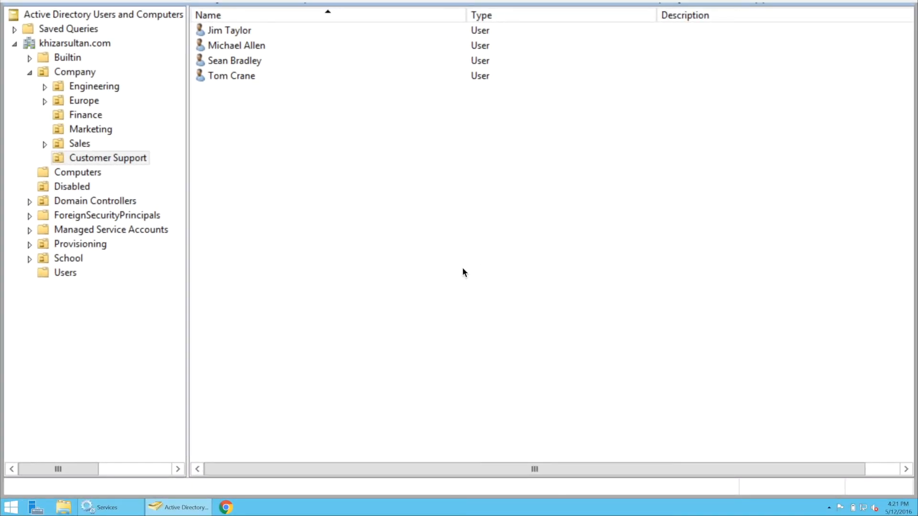
mouse_move(357, 209)
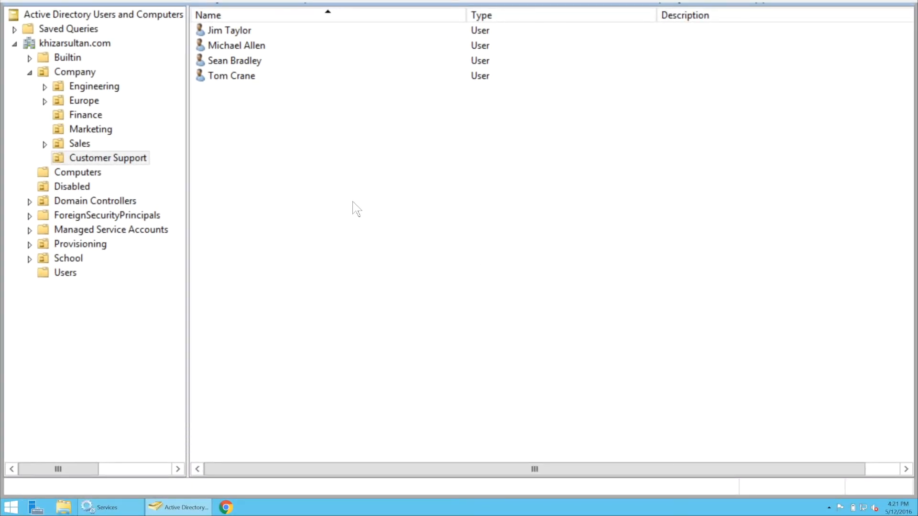
mouse_move(364, 158)
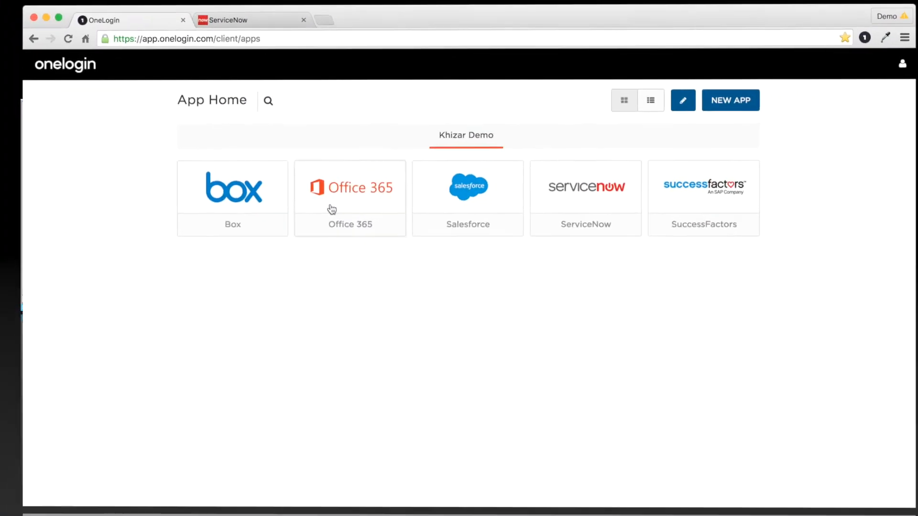
Step: Reload the OneLogin portal and the ServiceNow tab to confirm the deleted user's access is revoked
left_click(45, 38)
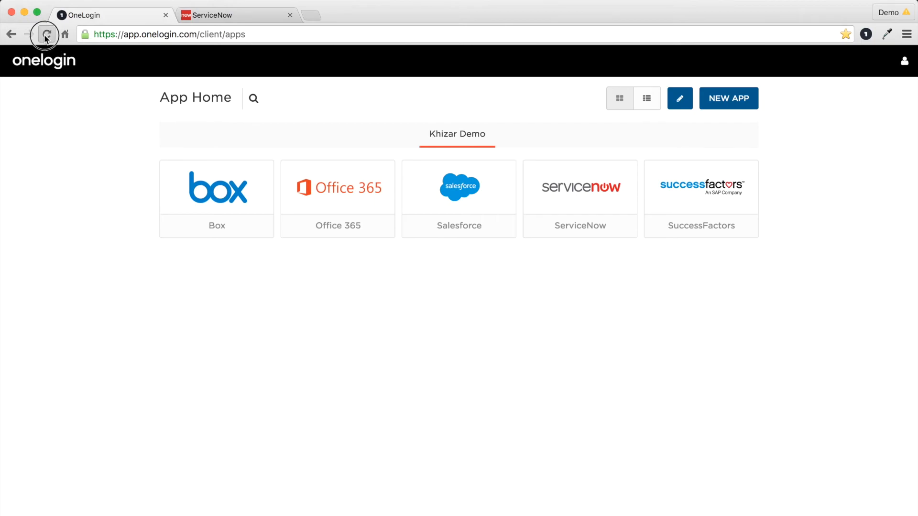
left_click(46, 34)
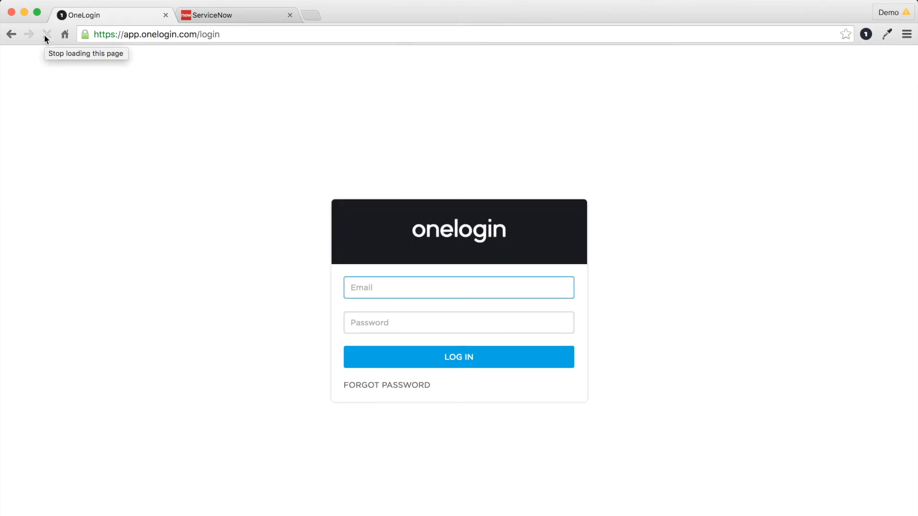
left_click(237, 15)
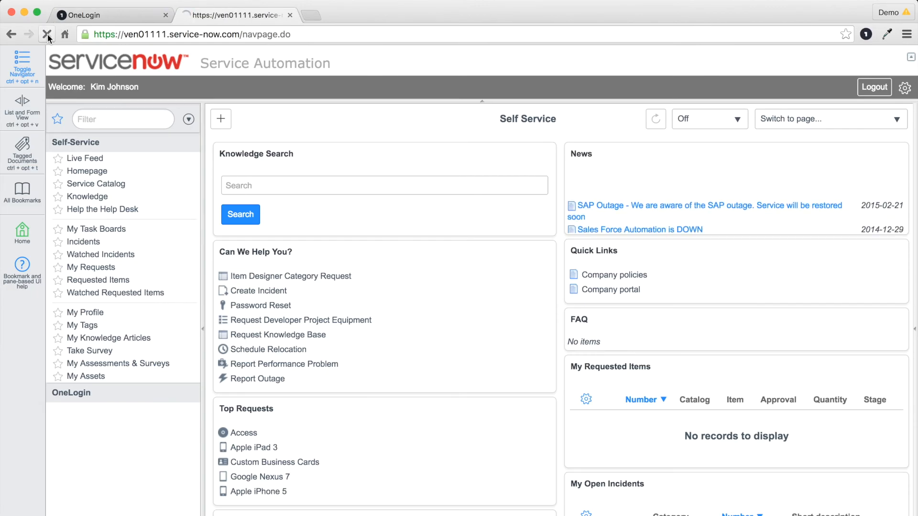
left_click(874, 86)
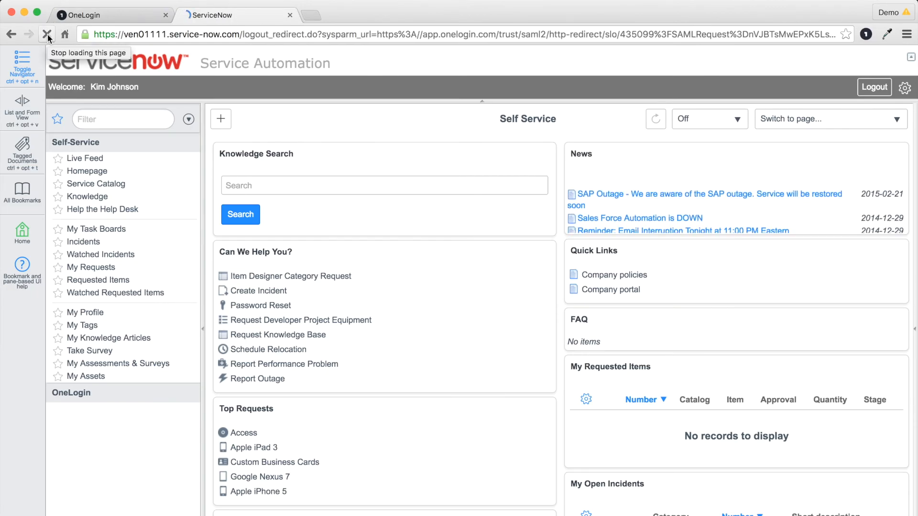